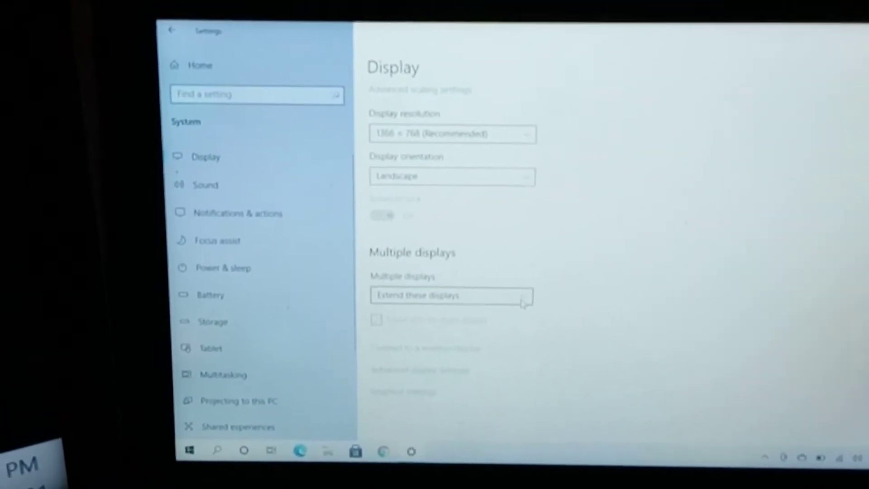
# - Switch Multiple displays from Extend to Duplicate these displays to mirror onto the TV
pyautogui.click(450, 295)
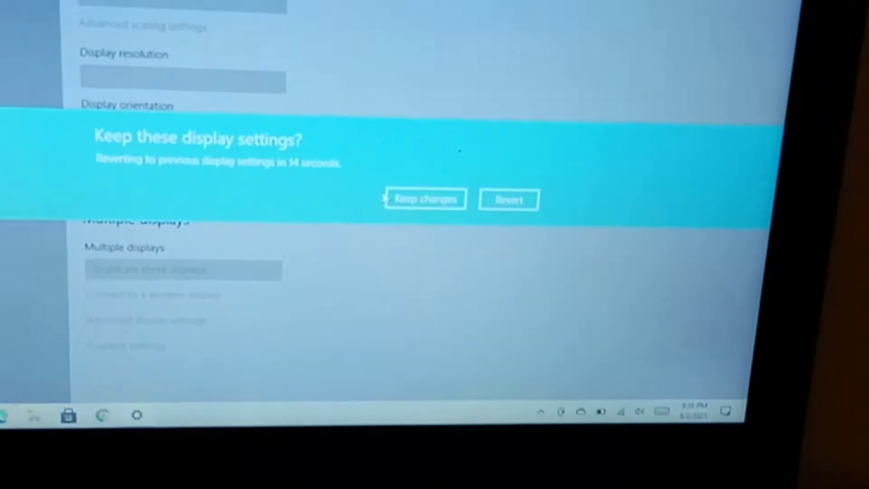
# - Keep the duplicate setting at the prompt and verify Duplicate these displays is selected
pyautogui.click(425, 200)
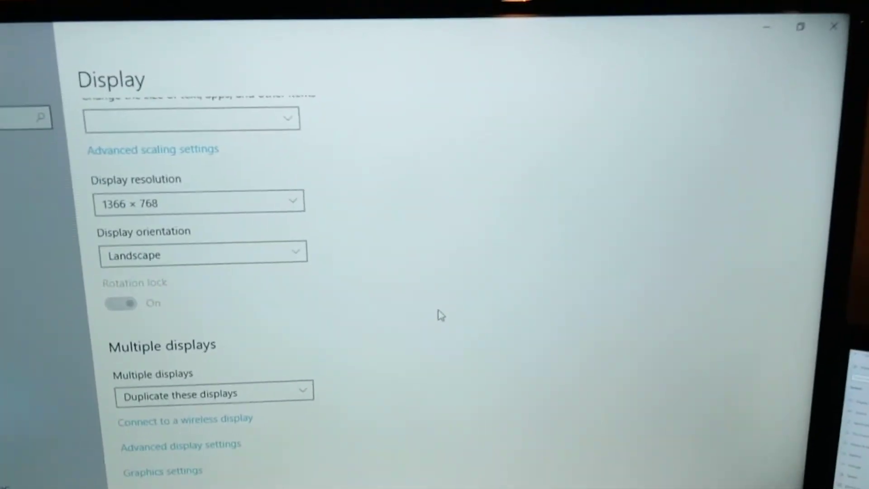
pyautogui.click(213, 393)
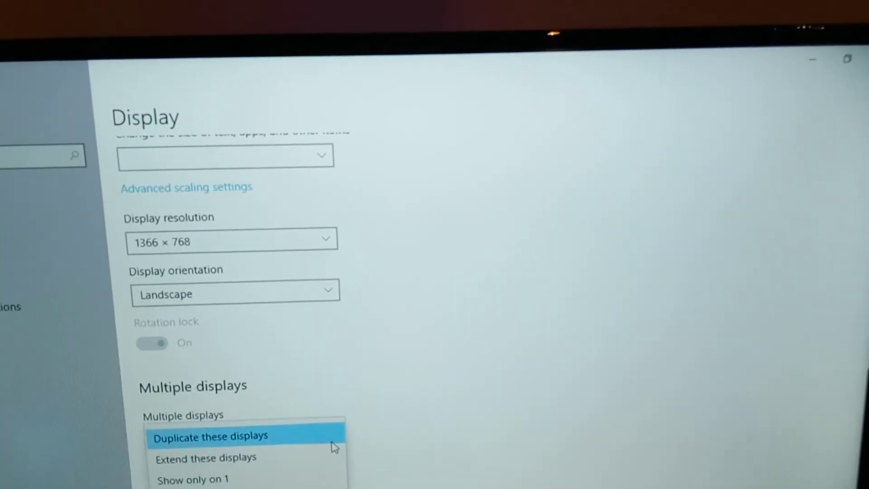